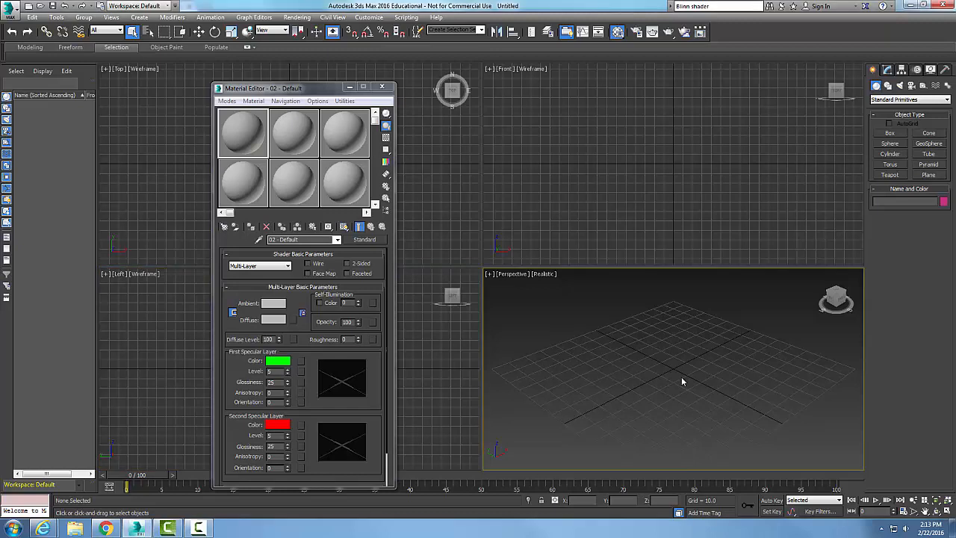
pyautogui.moveTo(640, 392)
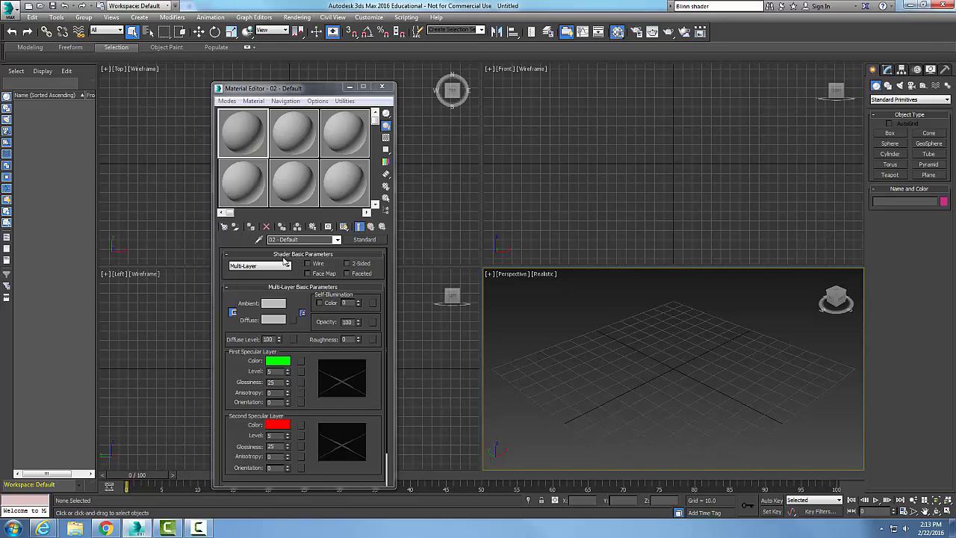
# Reselect the Multi-Layer shader from the shader list, resetting both specular colours to white.
pyautogui.click(287, 266)
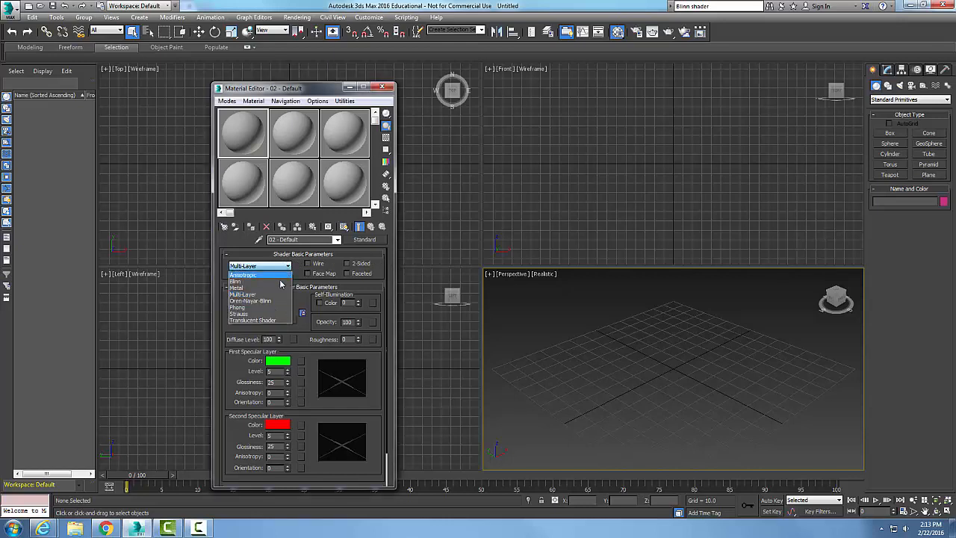
pyautogui.click(243, 293)
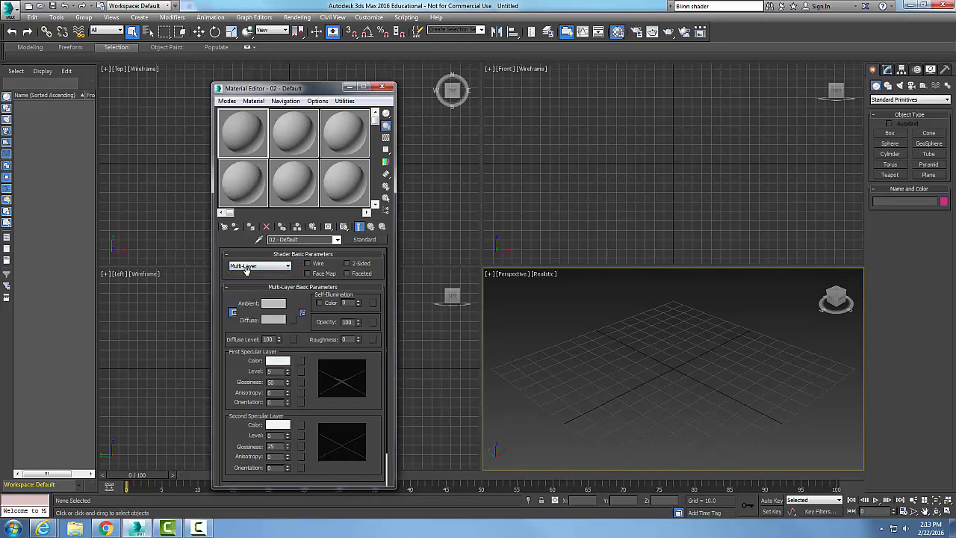
pyautogui.moveTo(281, 390)
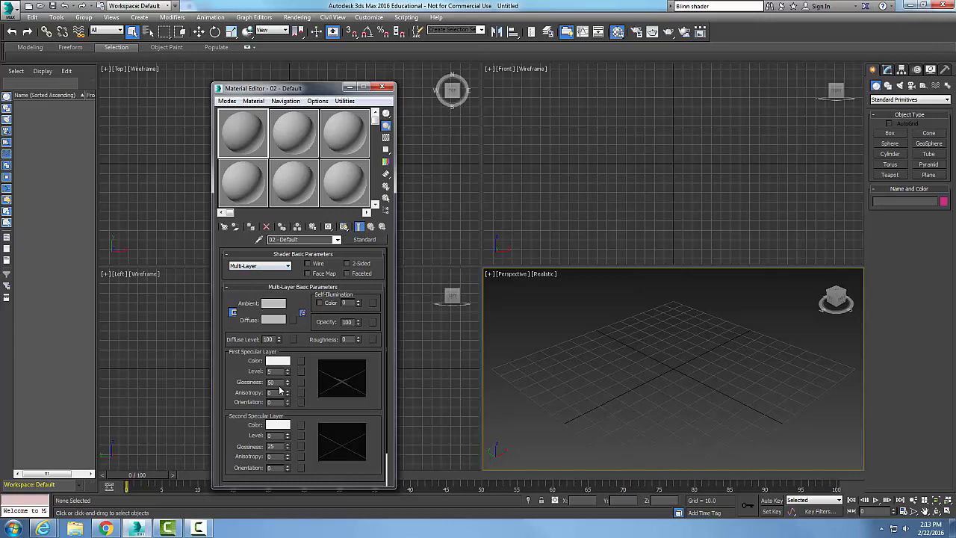
pyautogui.moveTo(449, 325)
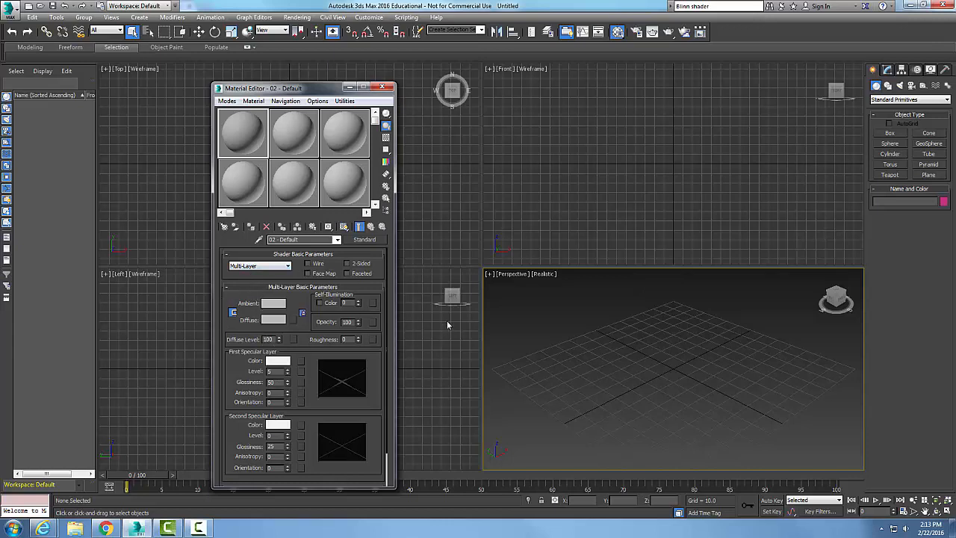
pyautogui.moveTo(411, 312)
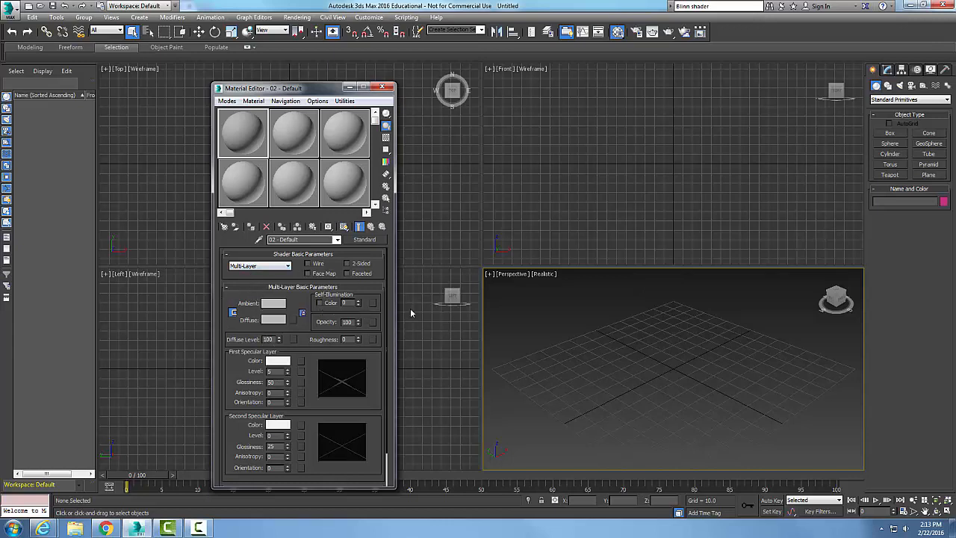
pyautogui.moveTo(305, 312)
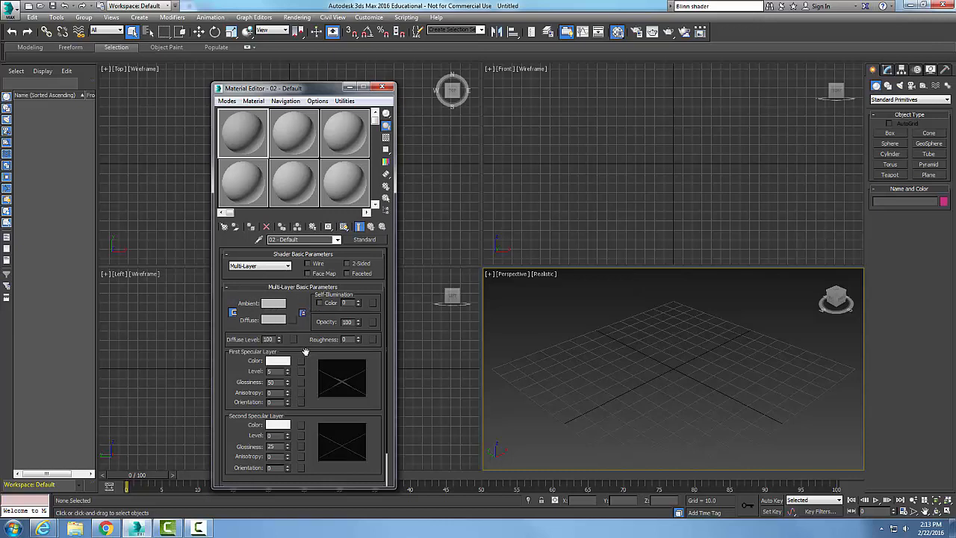
pyautogui.moveTo(240, 382)
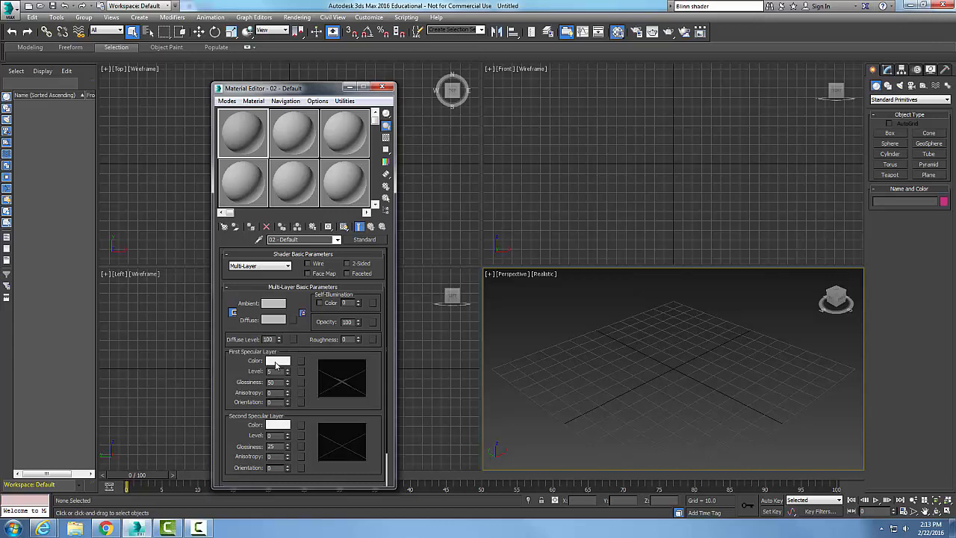
# Set the first specular layer colour to bright green.
pyautogui.click(278, 360)
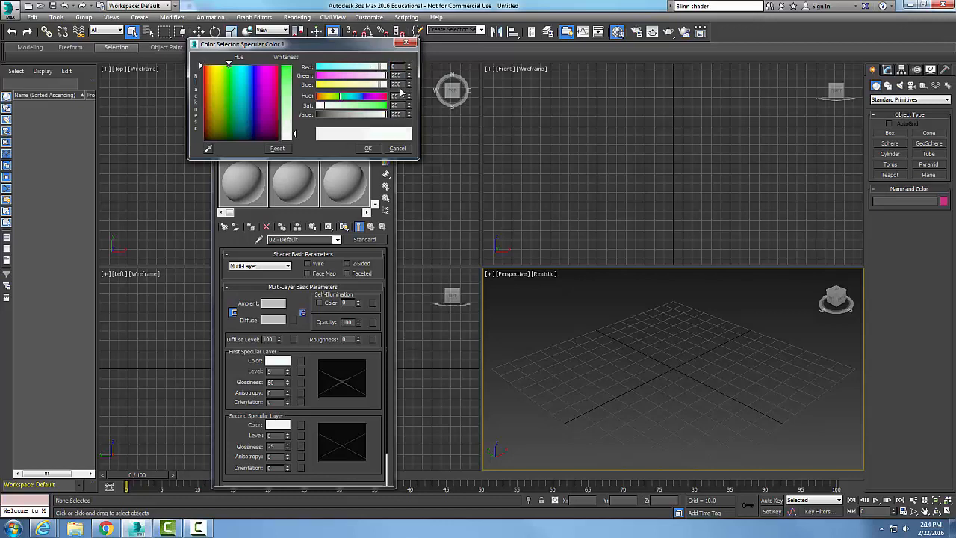
pyautogui.click(239, 63)
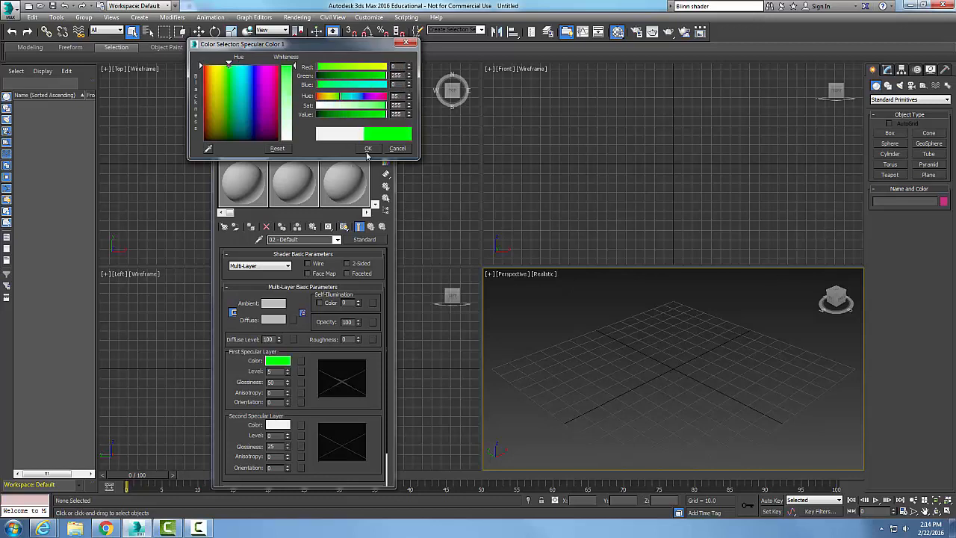
pyautogui.click(368, 148)
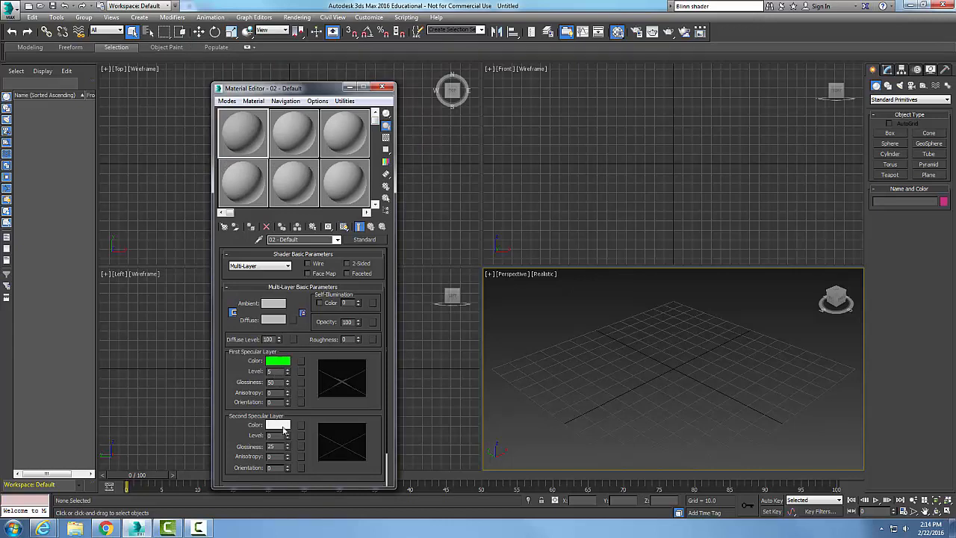
# Set the second specular layer colour to pink.
pyautogui.click(278, 424)
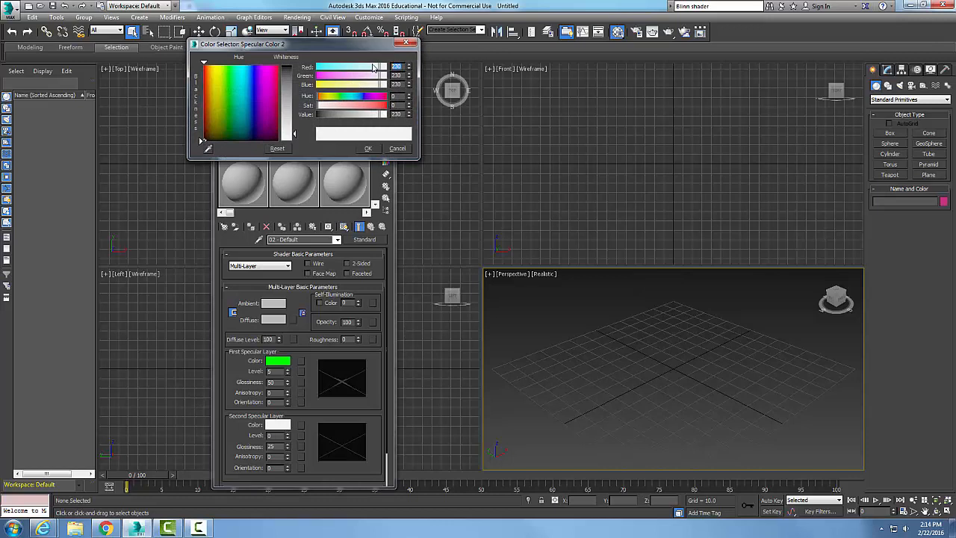
pyautogui.click(396, 65)
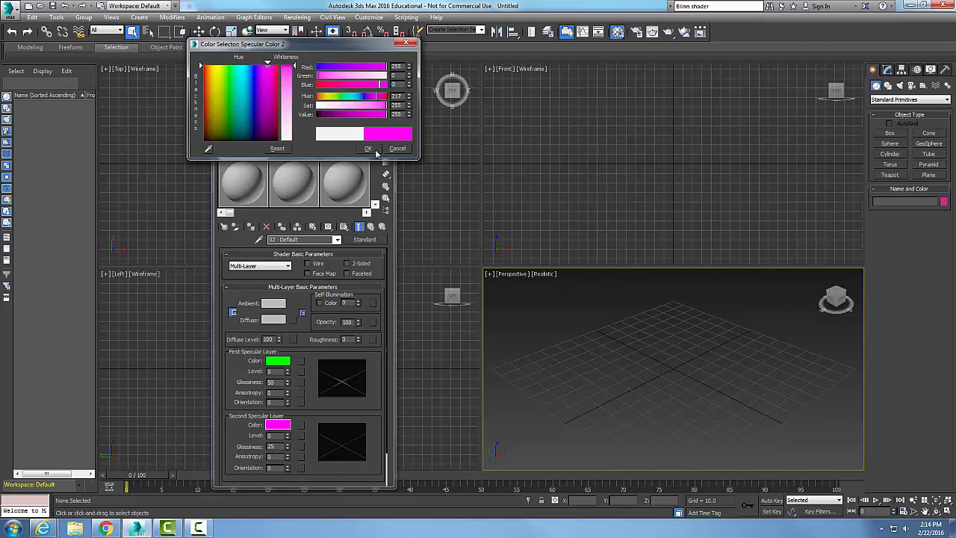
pyautogui.click(367, 148)
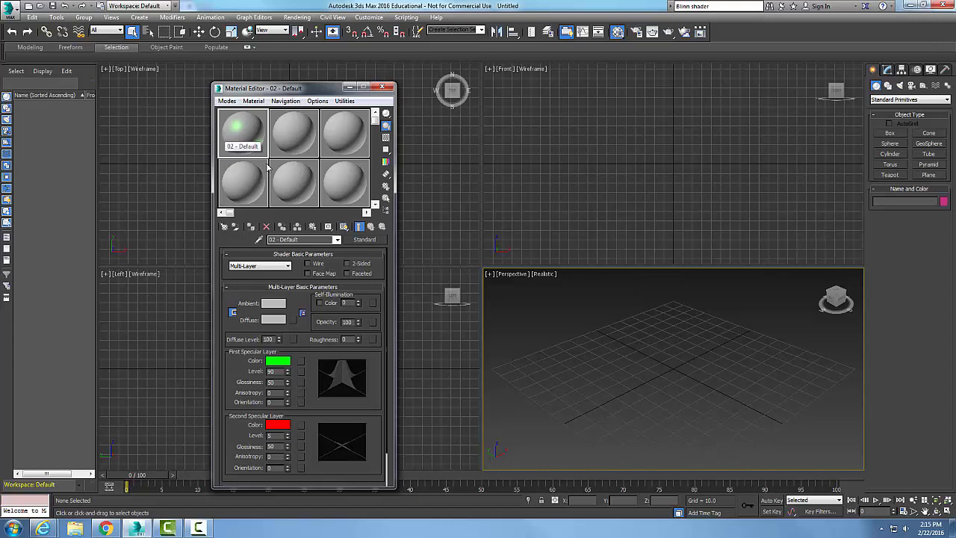
pyautogui.moveTo(342, 306)
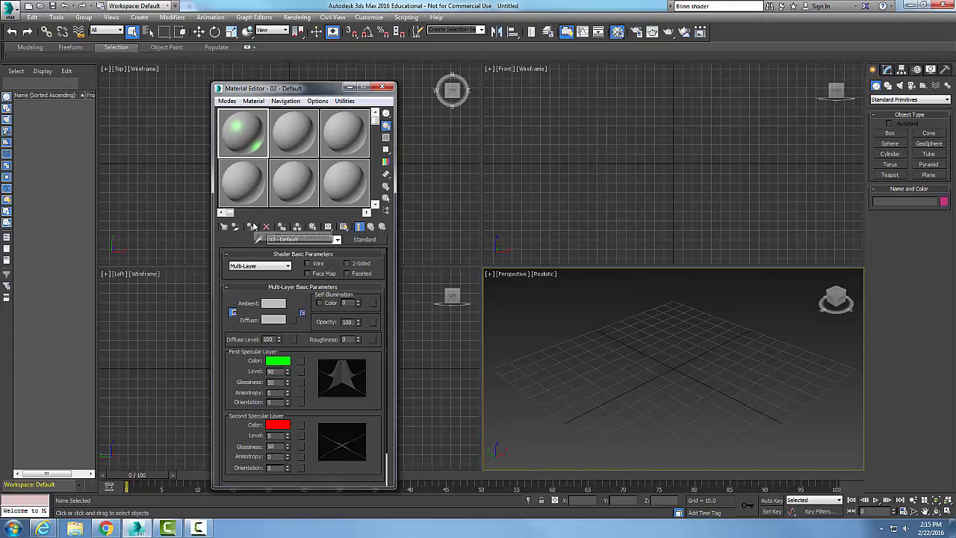
pyautogui.moveTo(242, 232)
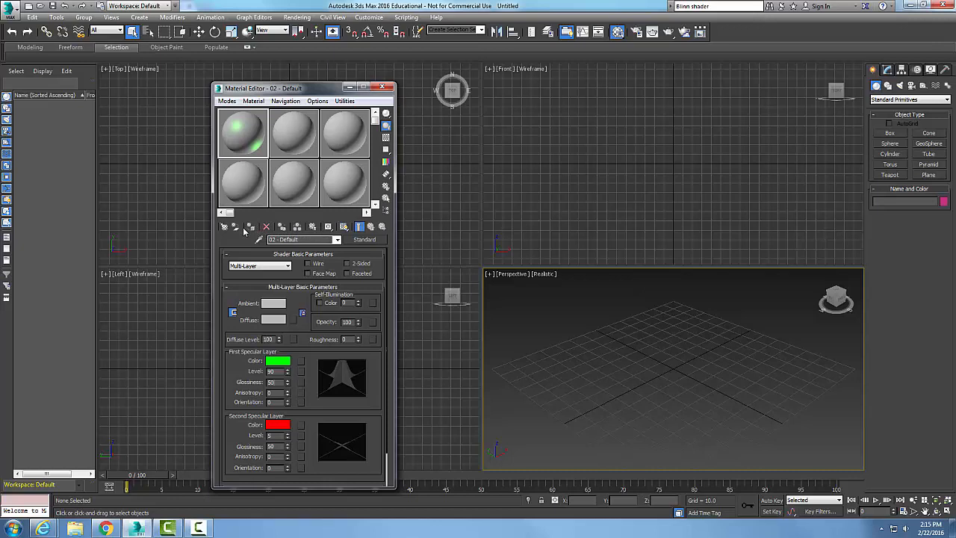
pyautogui.moveTo(296, 357)
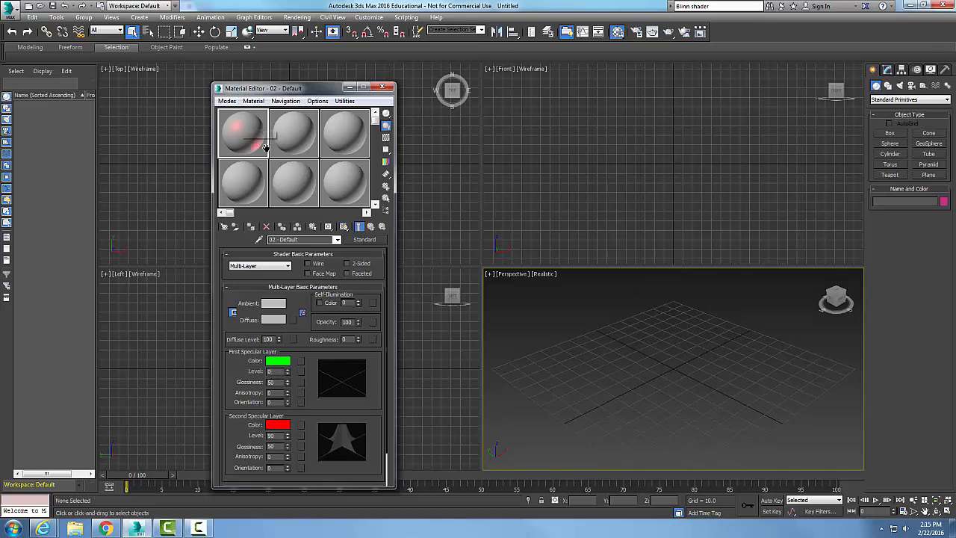
# Refresh the sample slot so the sphere shows the blended green and red highlights.
pyautogui.click(242, 133)
pyautogui.write('90')
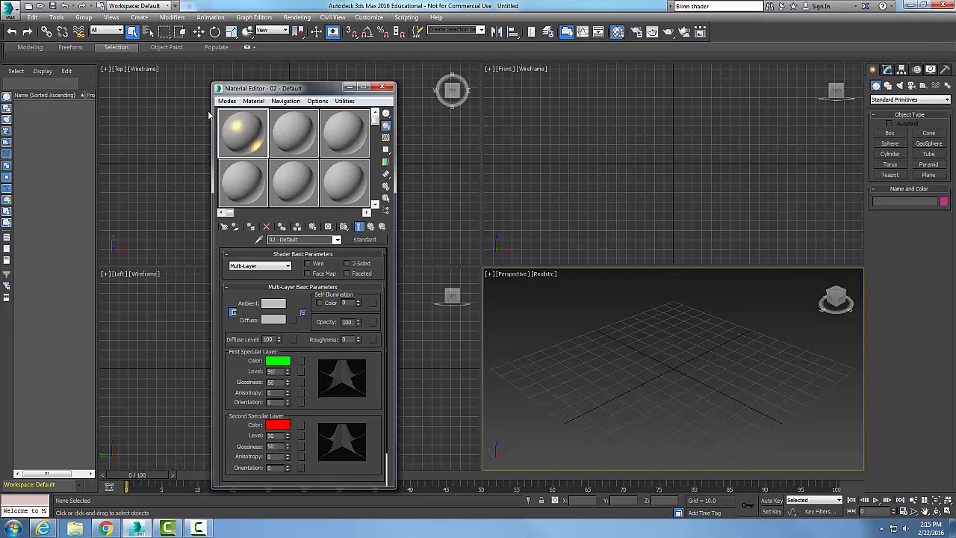
pyautogui.moveTo(278, 347)
pyautogui.write('50')
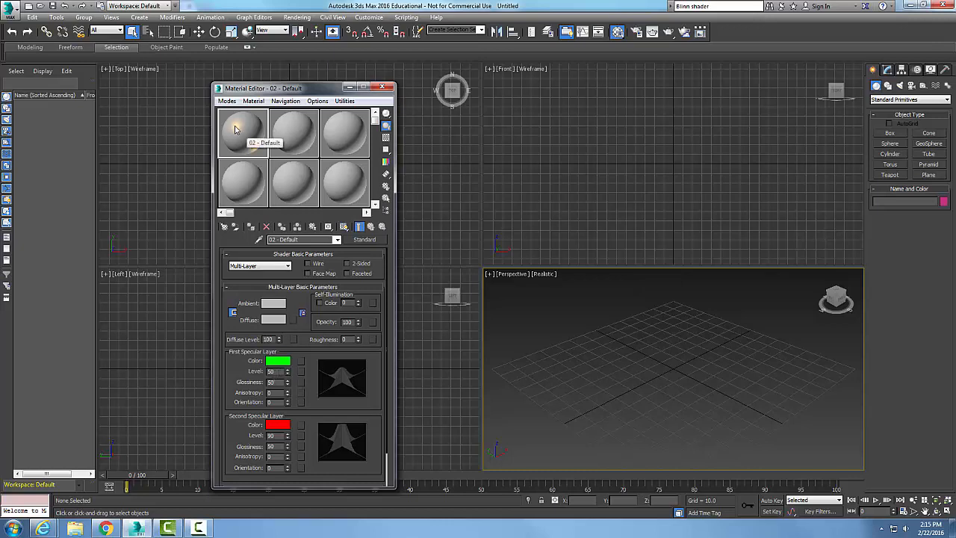
# Magnify the active sample slot into its own enlarged preview window.
pyautogui.rightClick(242, 132)
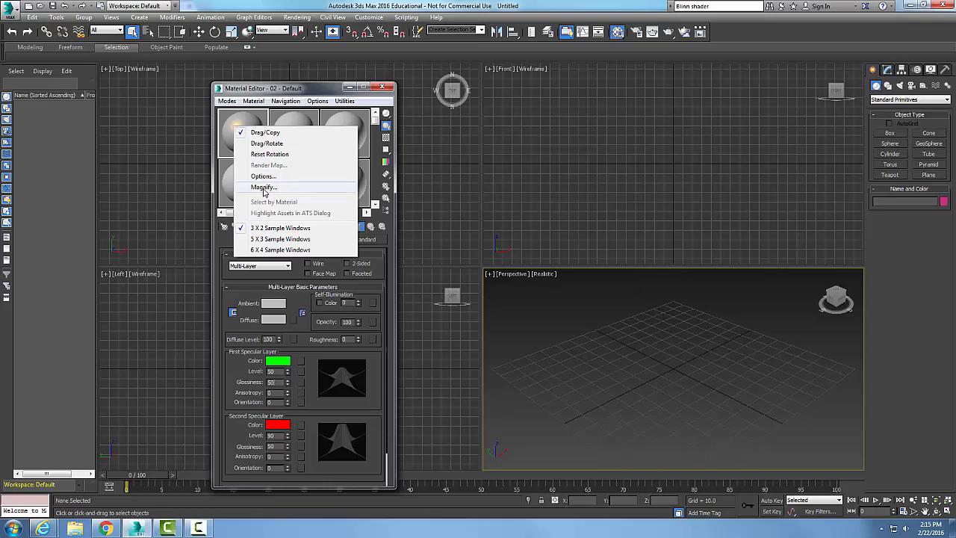
pyautogui.click(263, 187)
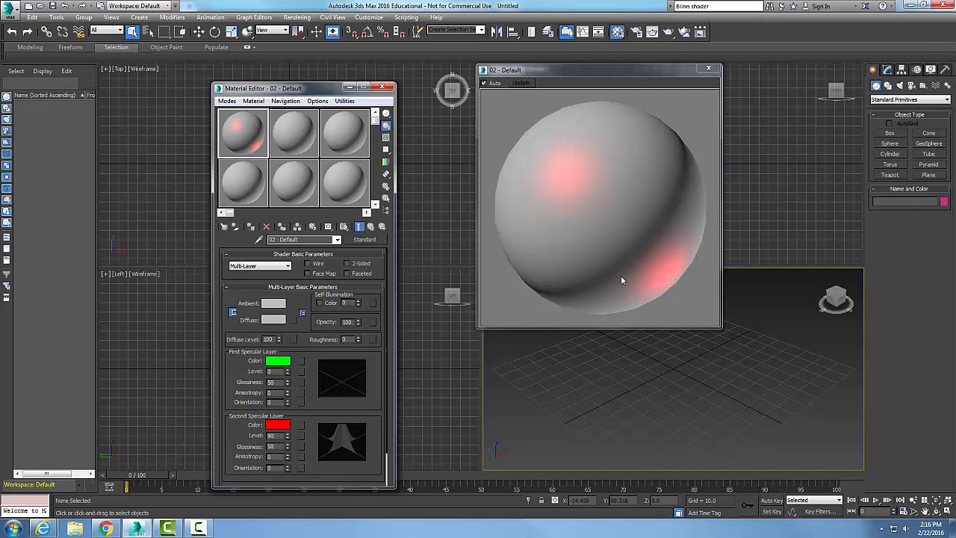
pyautogui.moveTo(611, 260)
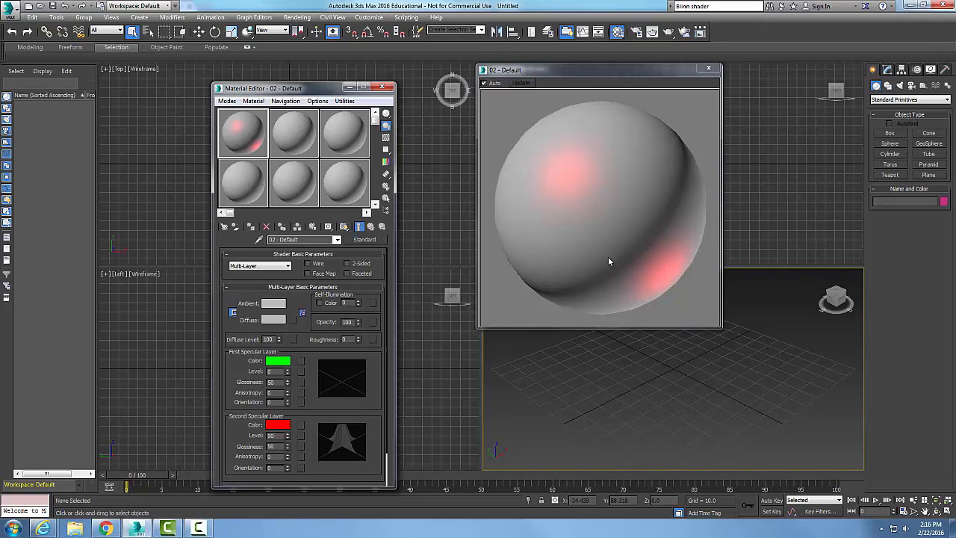
pyautogui.moveTo(624, 275)
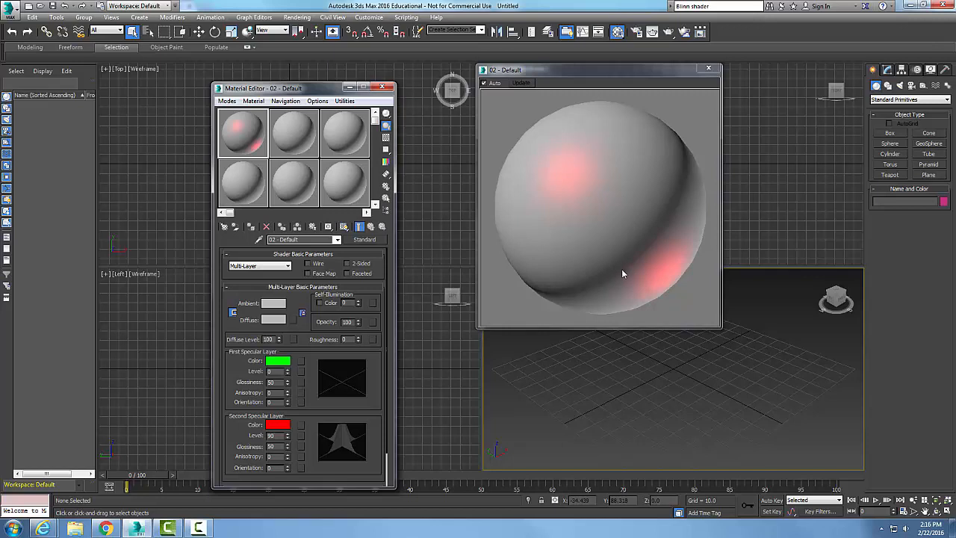
pyautogui.moveTo(598, 242)
pyautogui.write('3')
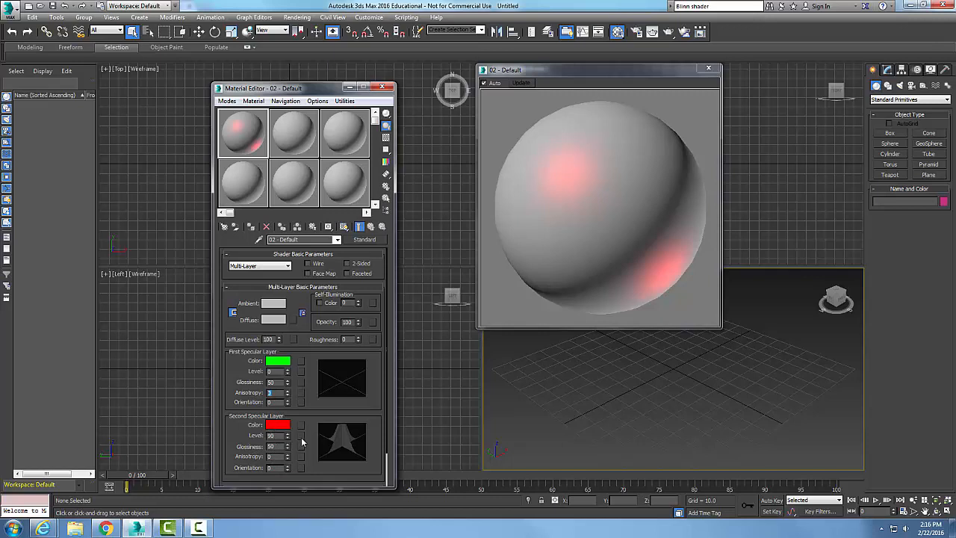
pyautogui.moveTo(389, 440)
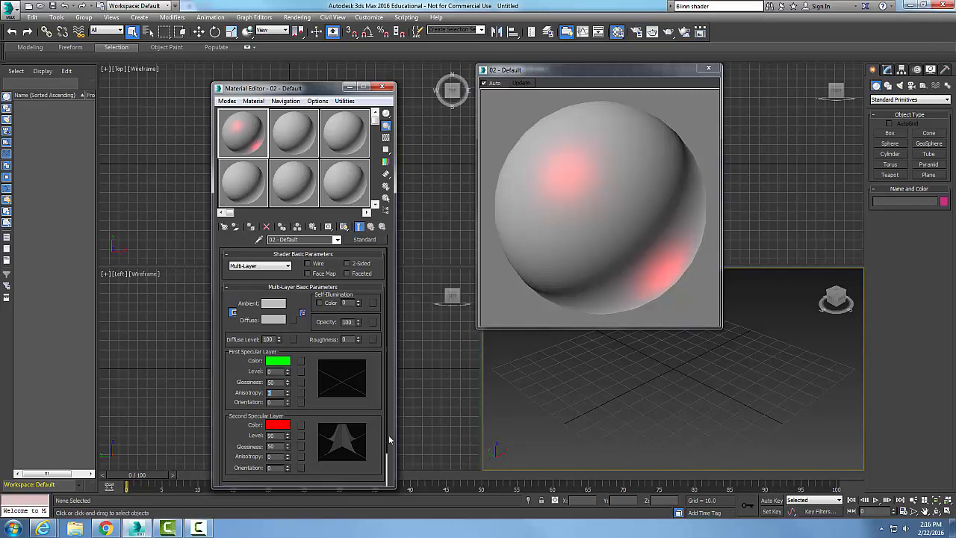
pyautogui.moveTo(537, 472)
pyautogui.write('10')
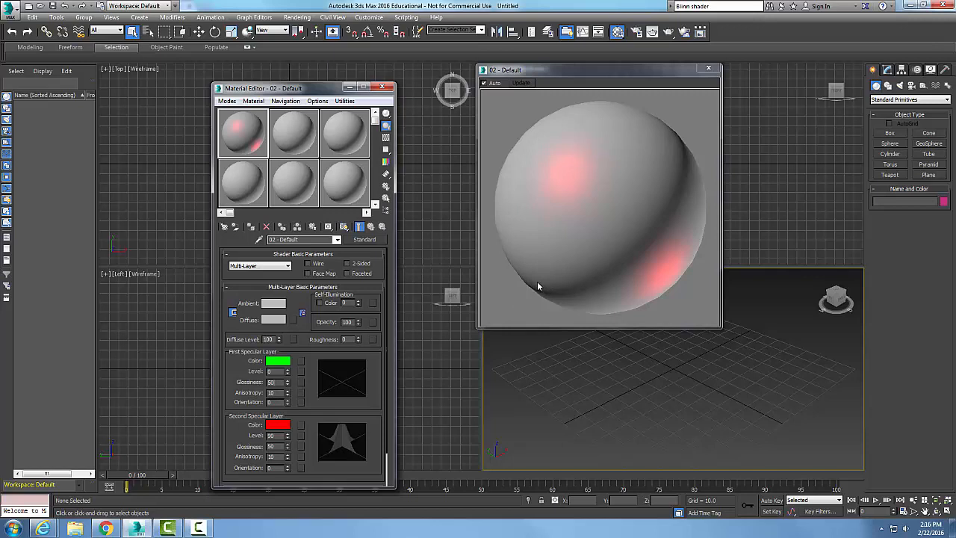
pyautogui.moveTo(592, 106)
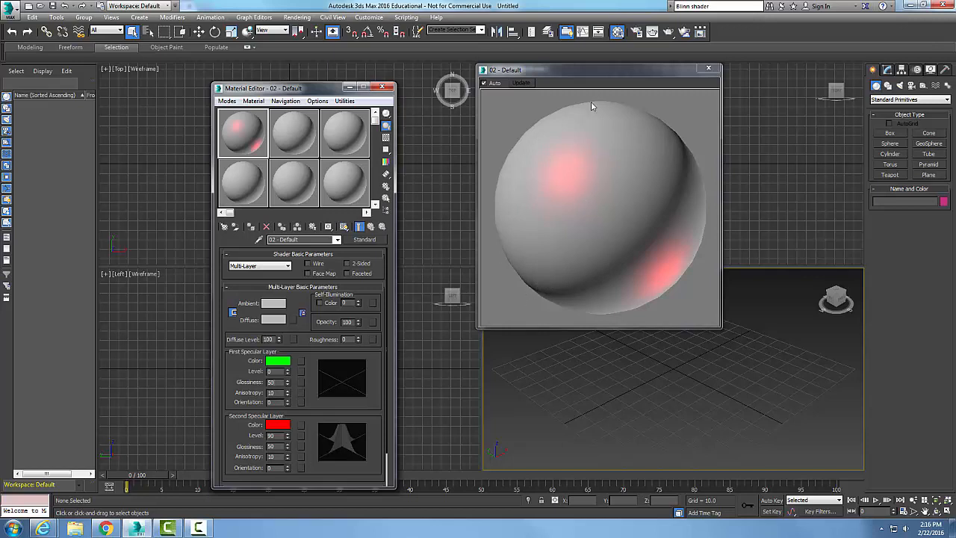
pyautogui.moveTo(266, 490)
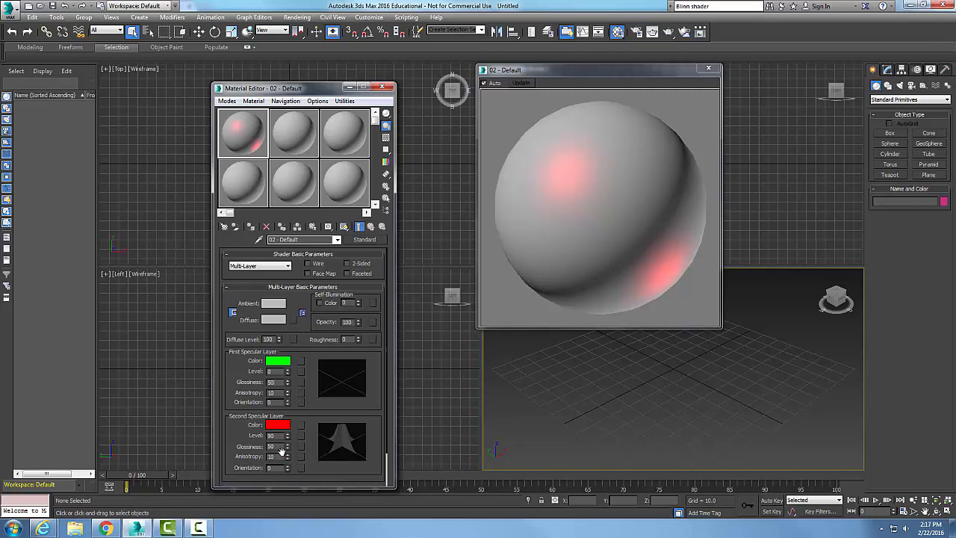
pyautogui.moveTo(284, 451)
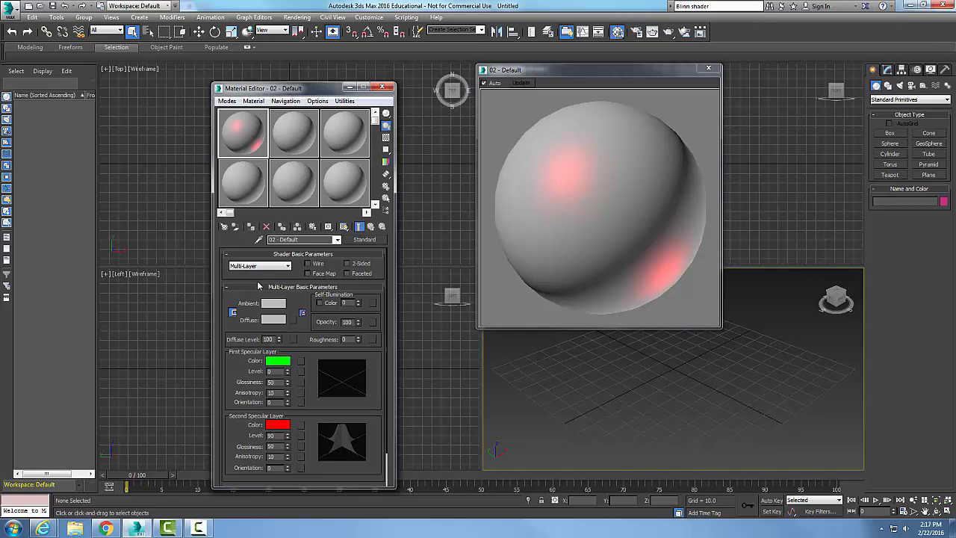
pyautogui.moveTo(260, 290)
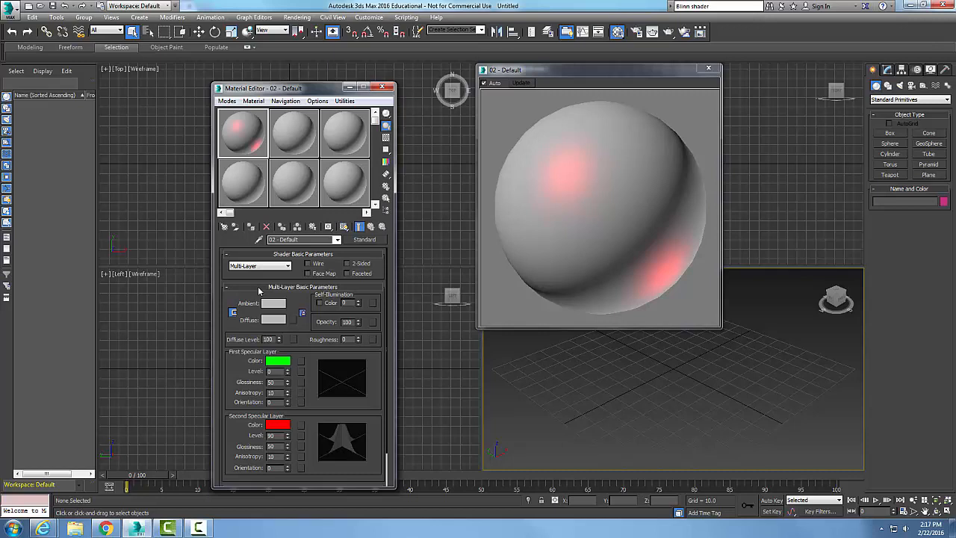
pyautogui.moveTo(209, 355)
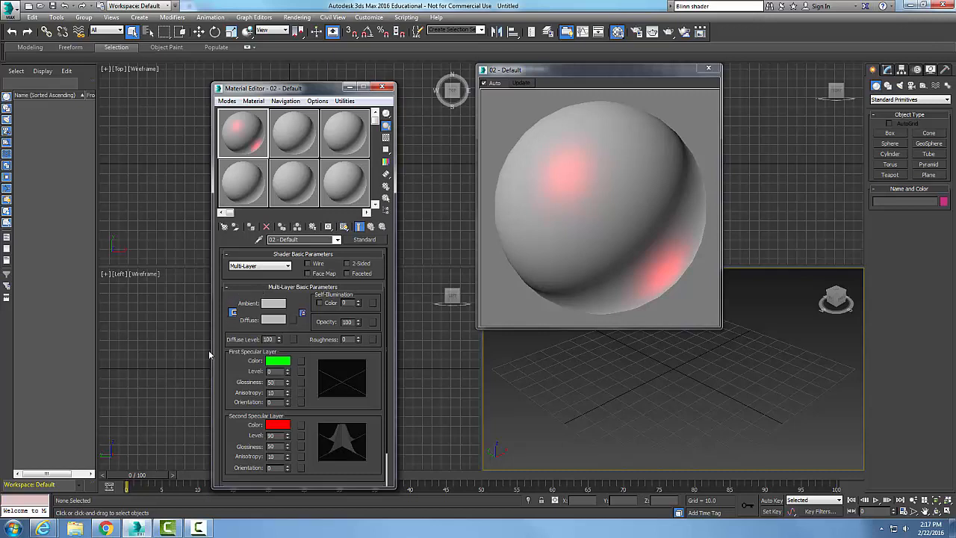